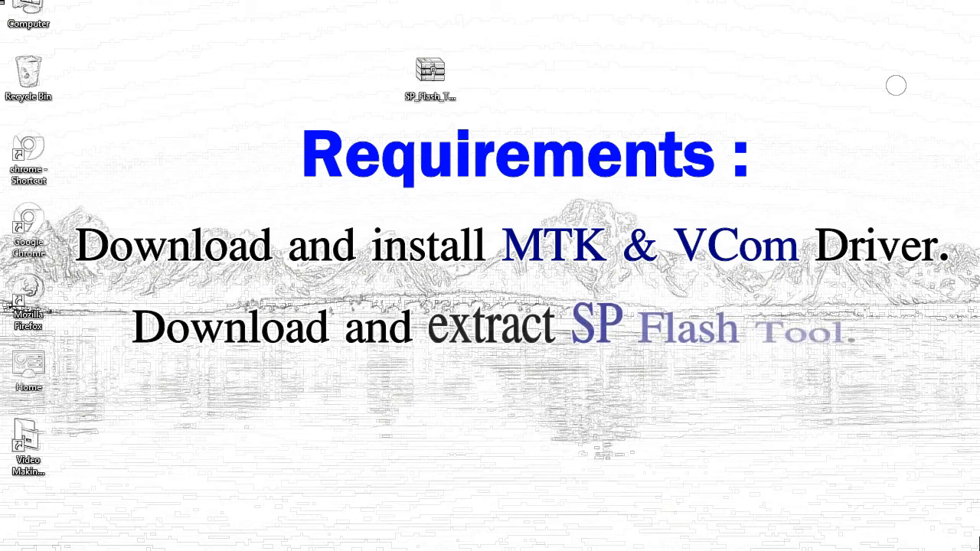
mouse_move(429, 73)
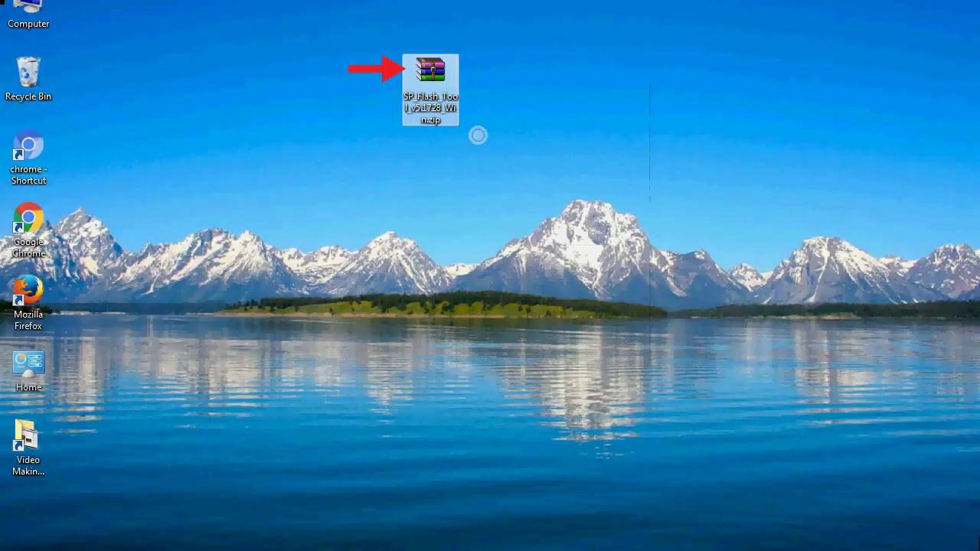
Step: Extract the SP_Flash_Tool_v5.1728_Win archive on the desktop and enter the extracted folder
double_click(431, 69)
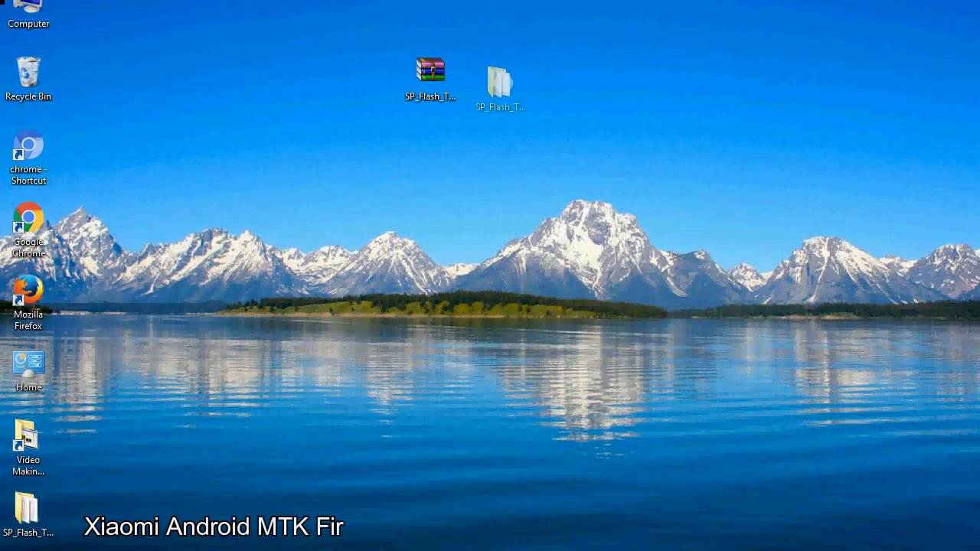
click(499, 80)
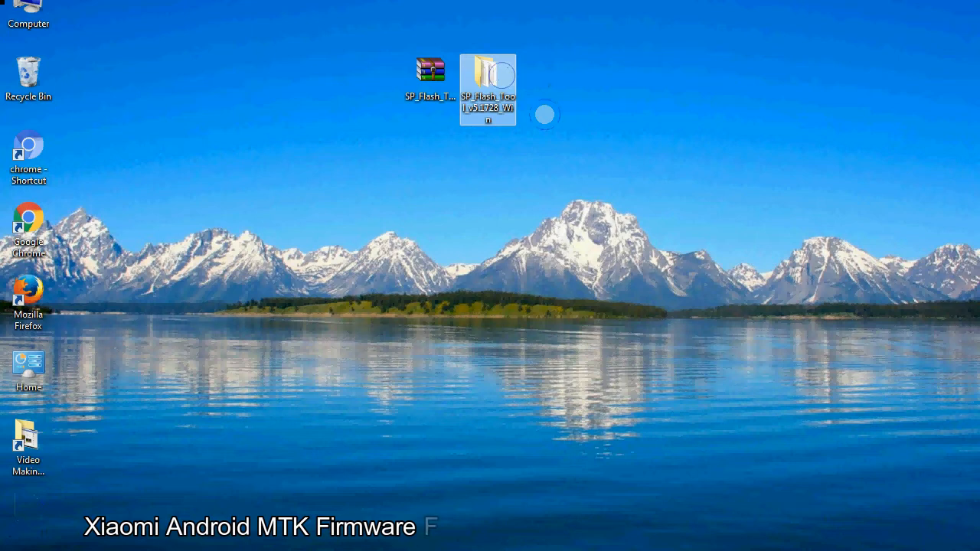
double_click(487, 76)
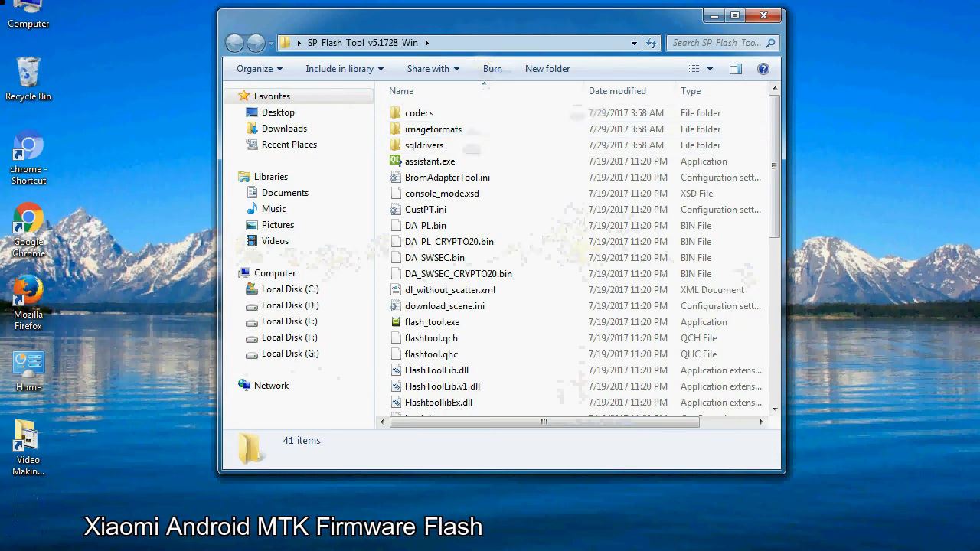
Step: Run flash_tool.exe from the extracted folder to start SP Flash Tool
scroll(down, 3)
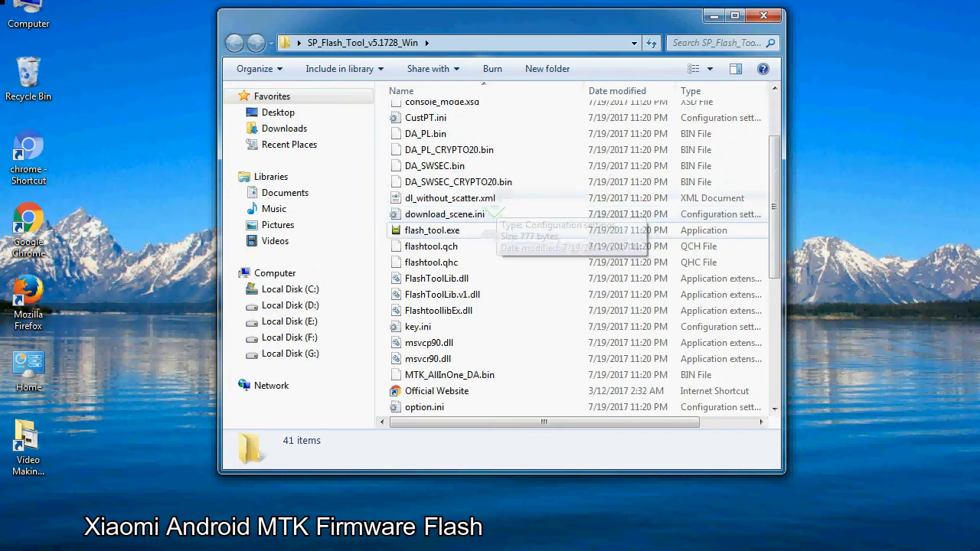
right_click(432, 230)
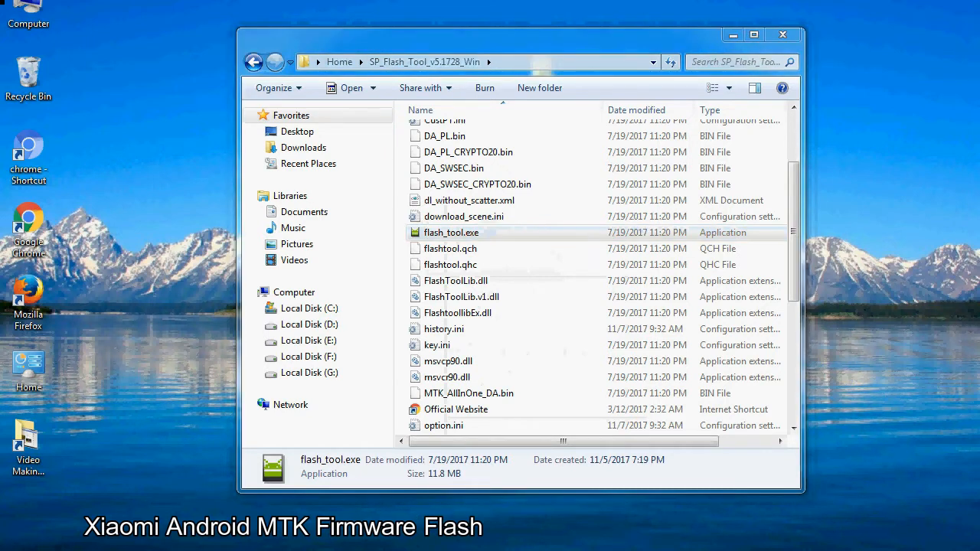
double_click(451, 233)
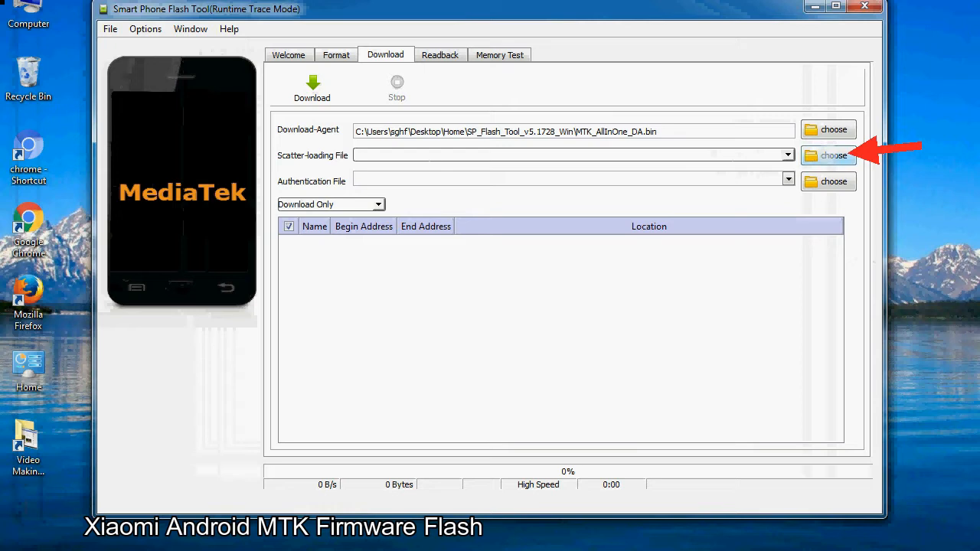
Step: Begin browsing for a scatter-loading file from the Download tab
click(833, 156)
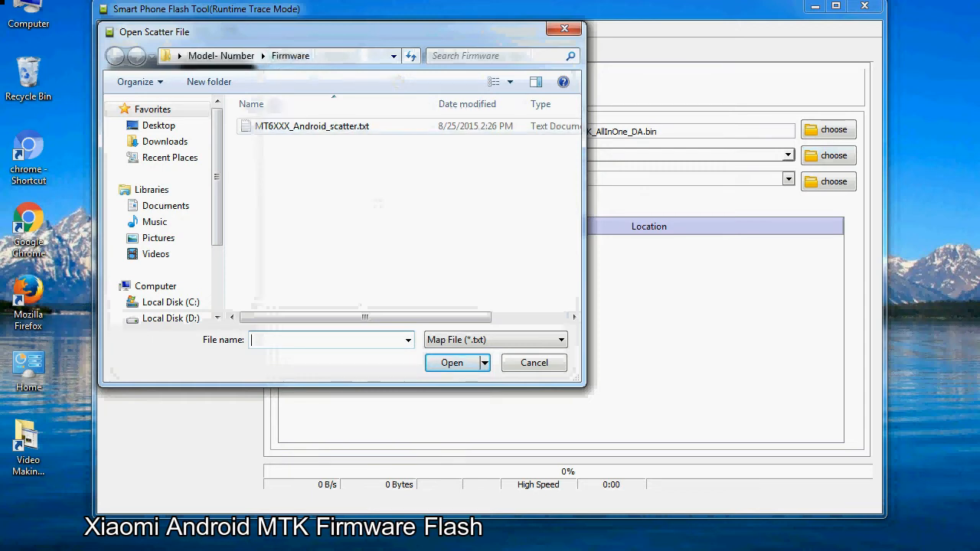
Step: Load MT6XXX_Android_scatter.txt from the Firmware folder as the scatter file
click(313, 126)
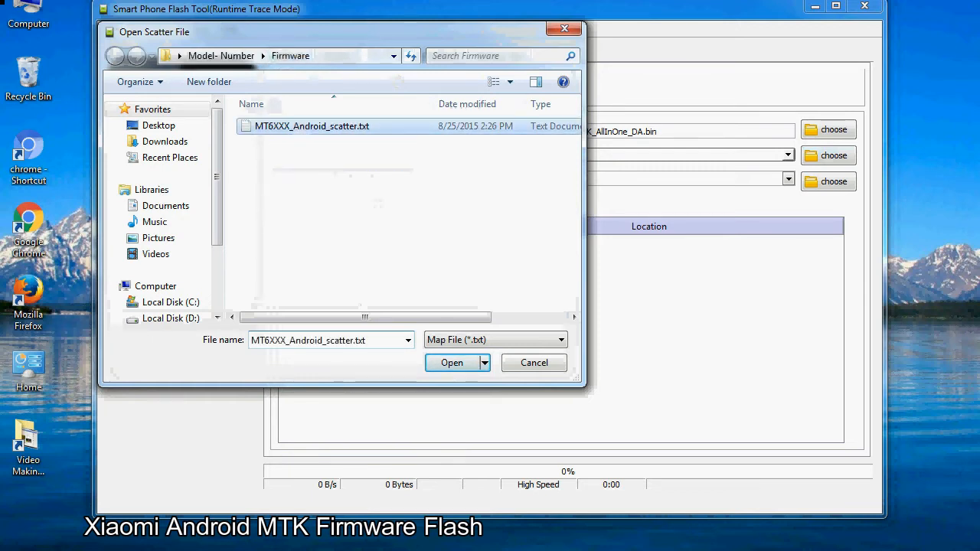
click(452, 361)
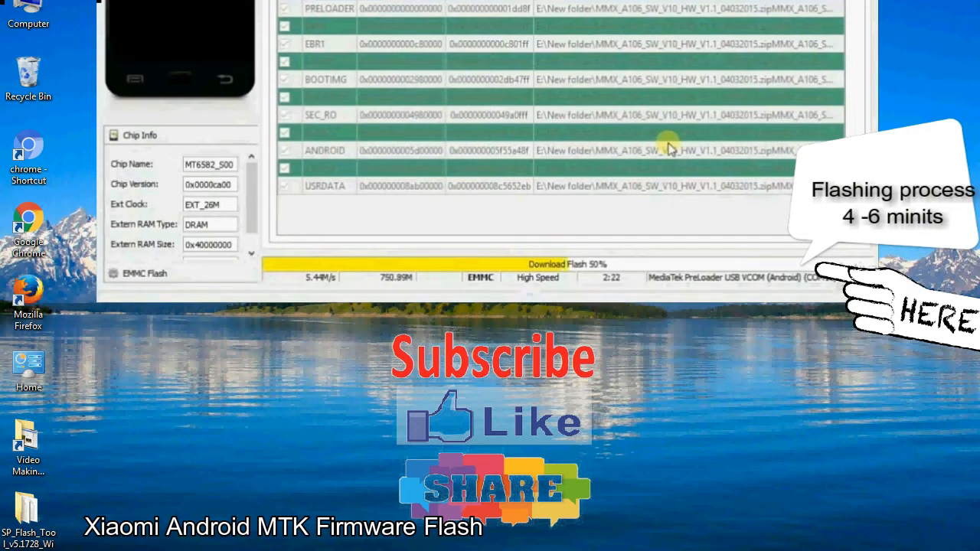
mouse_move(774, 187)
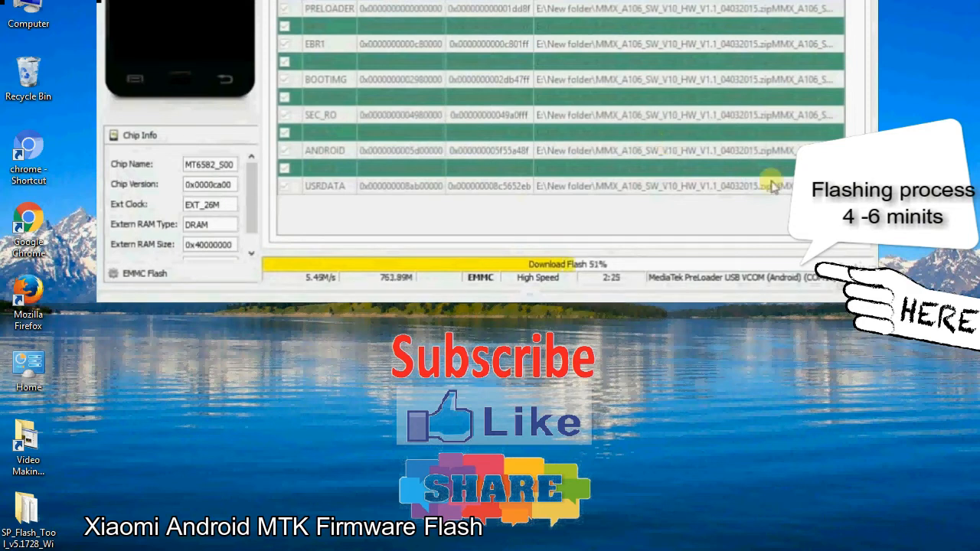